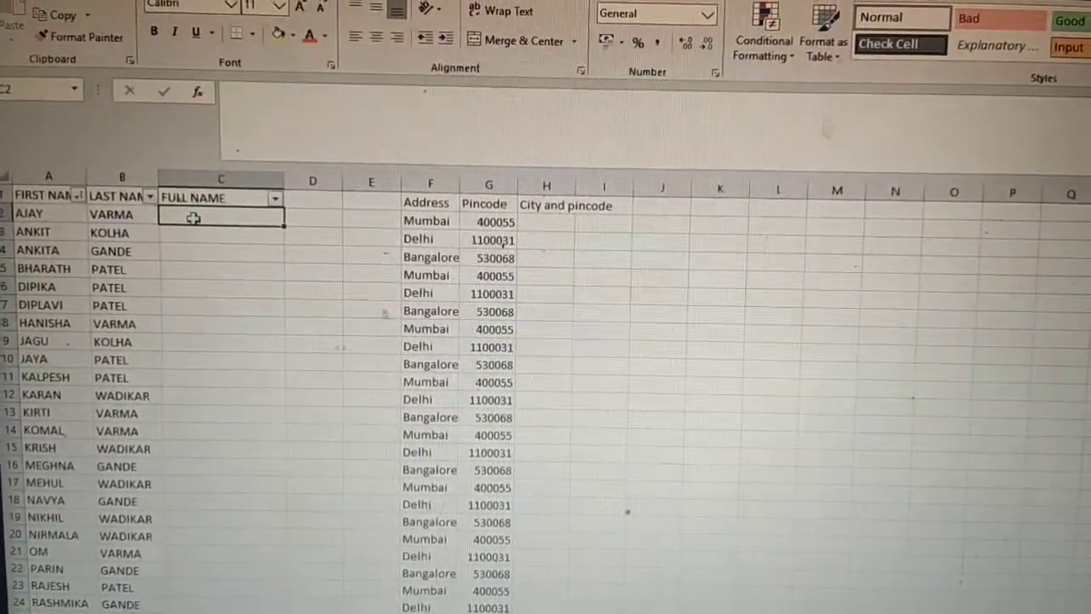
{"action": "type", "text": "=c"}
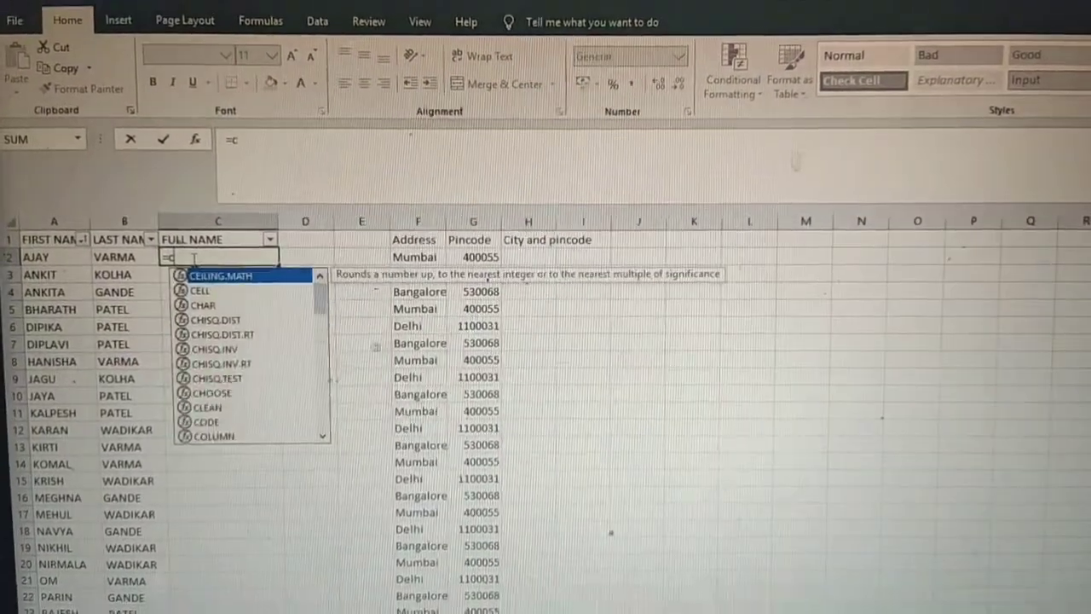
{"action": "type", "text": "onc"}
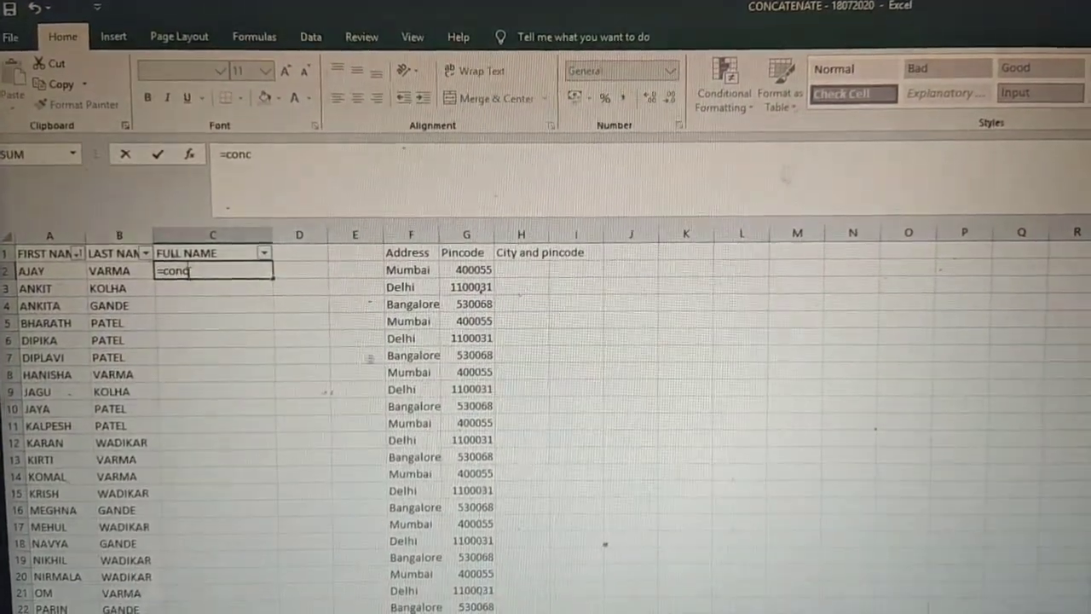
{"action": "type", "text": "ATENATE(A2,B2"}
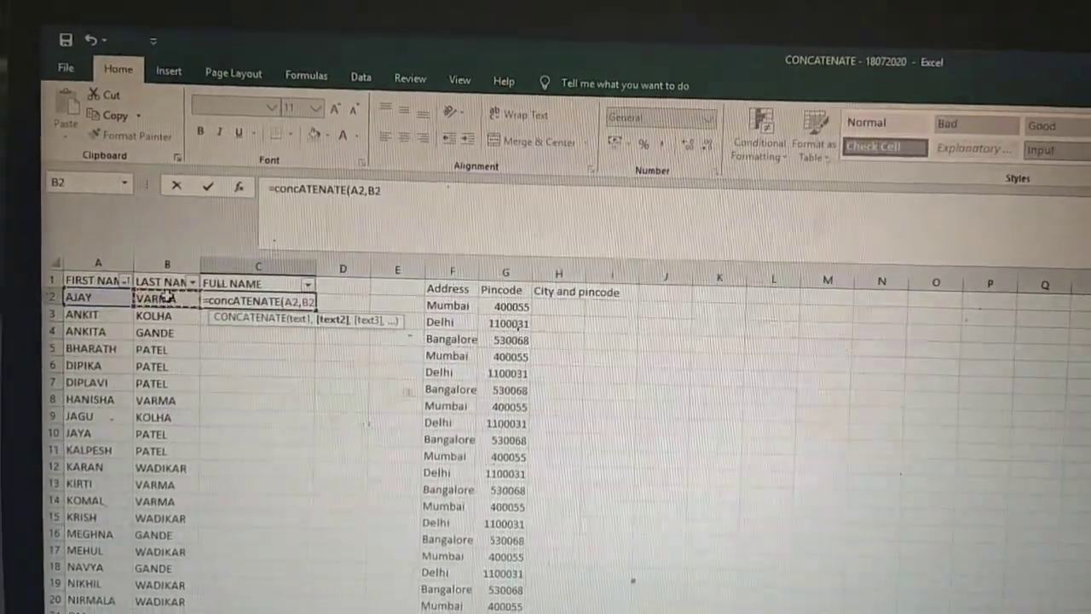
{"action": "key", "text": "Return"}
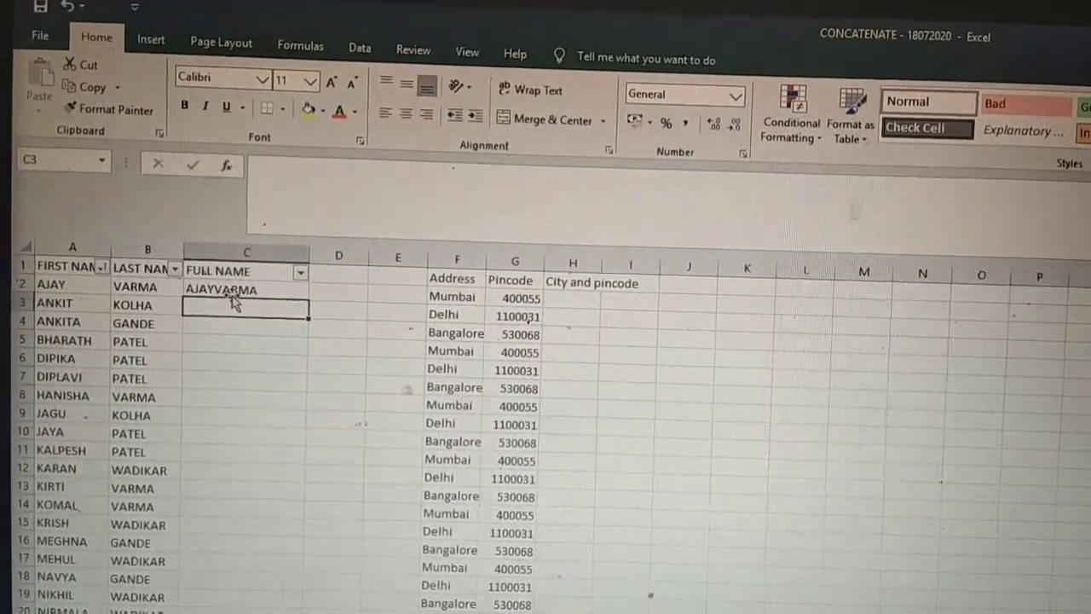
Reopen the C2 formula in the formula bar to add a space between names.
{"action": "left_click", "coordinate": [246, 289]}
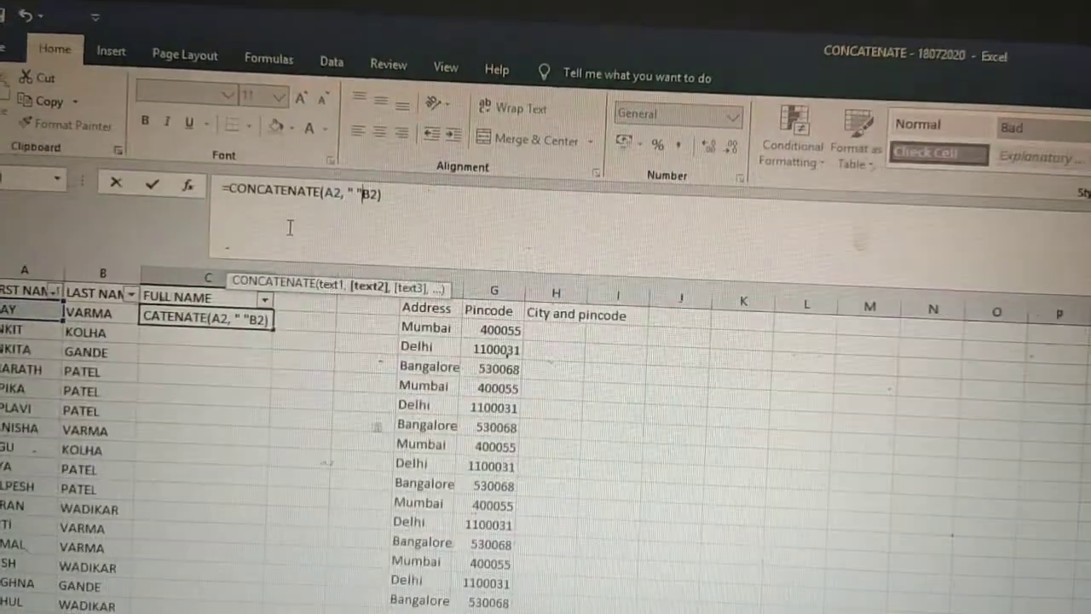
{"action": "type", "text": ","}
{"action": "left_click", "coordinate": [556, 330]}
{"action": "type", "text": "="}
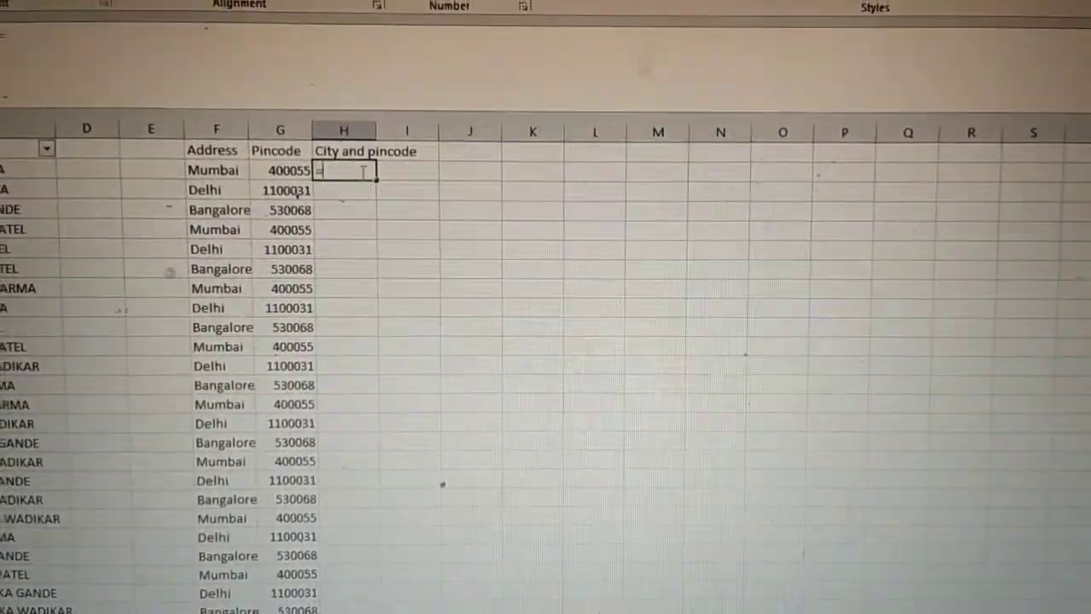
Enter =CONCATENATE(F2," ",G2) in H2 to show Mumbai 400055.
{"action": "type", "text": "CONCA"}
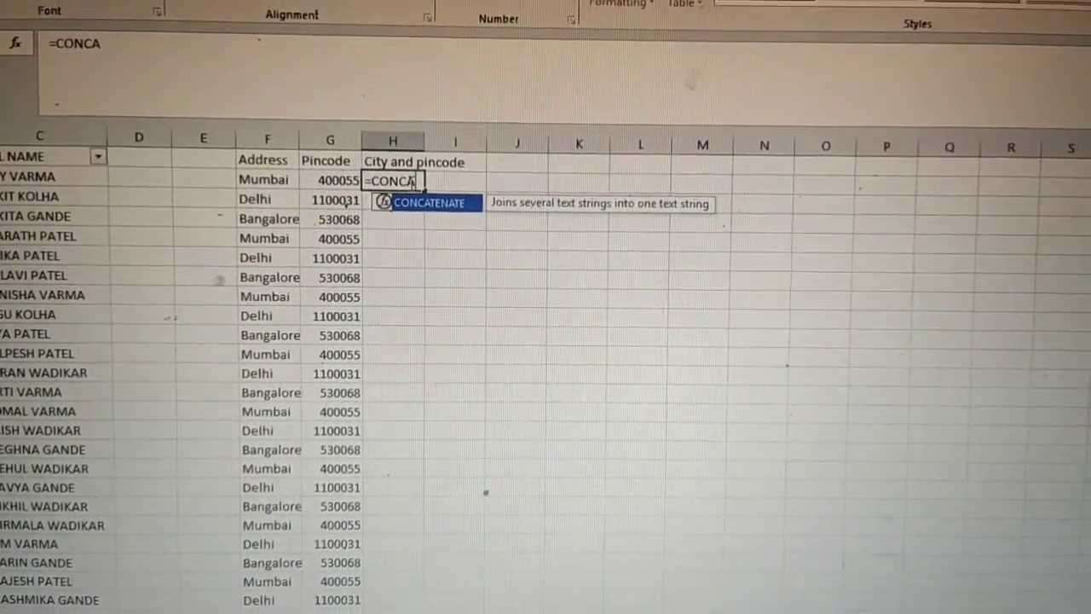
{"action": "type", "text": "TE"}
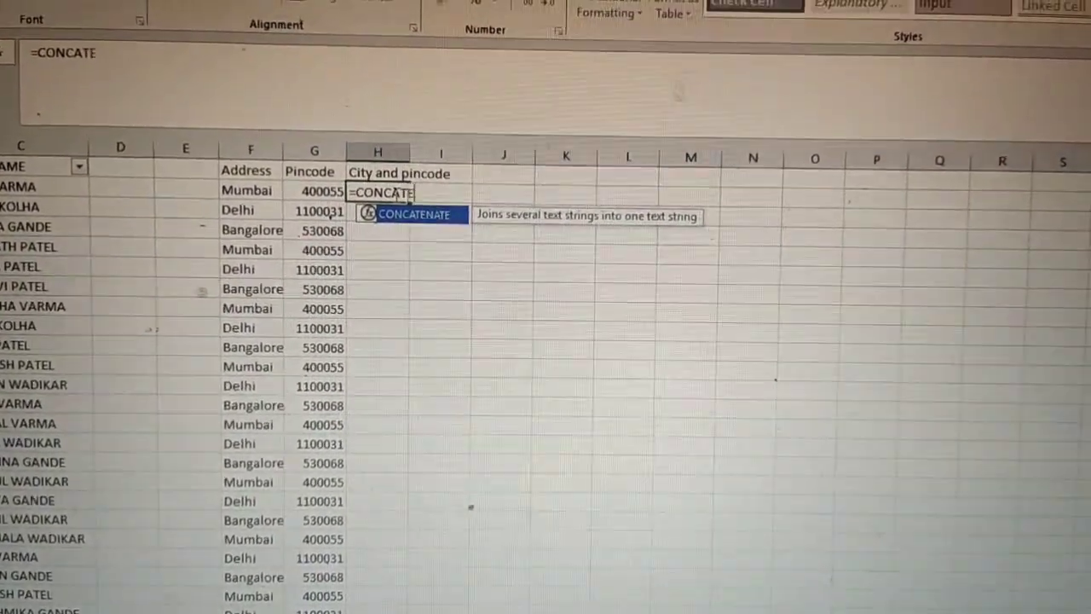
{"action": "type", "text": "NATE(F2"}
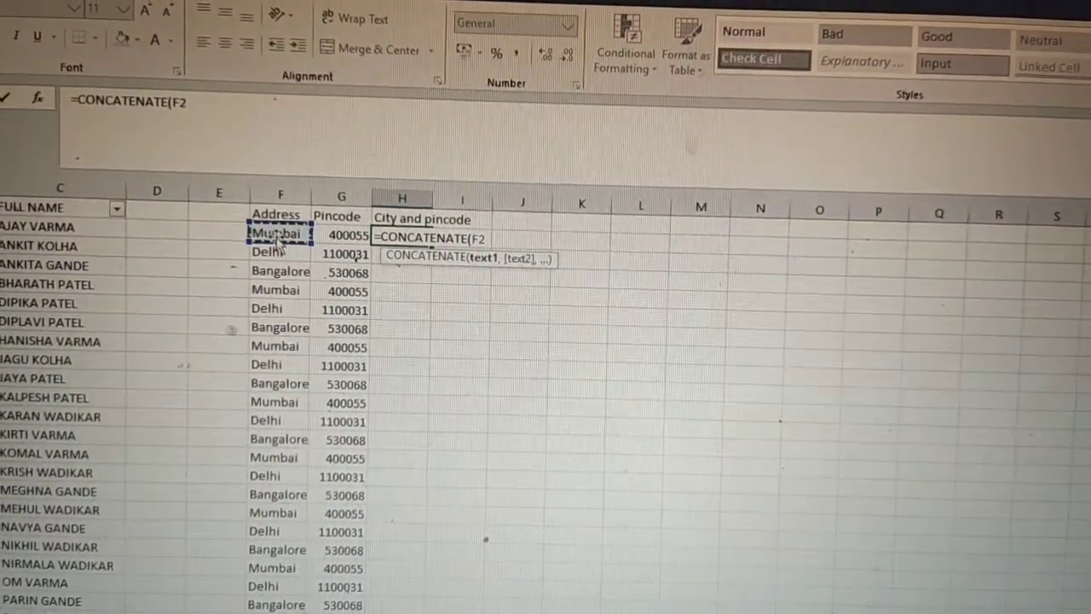
{"action": "type", "text": ","}
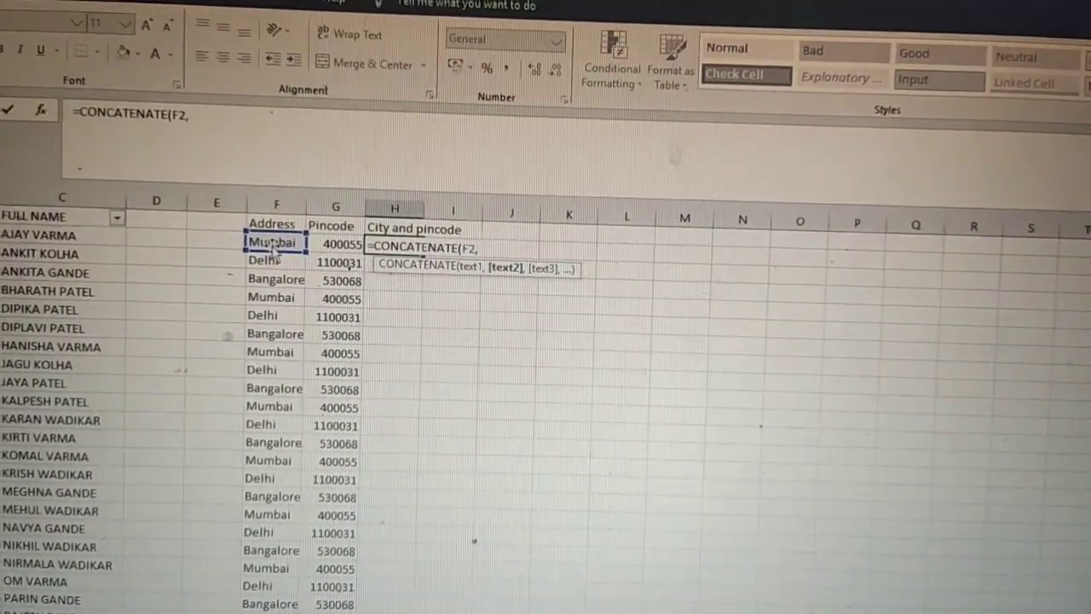
{"action": "type", "text": "\""}
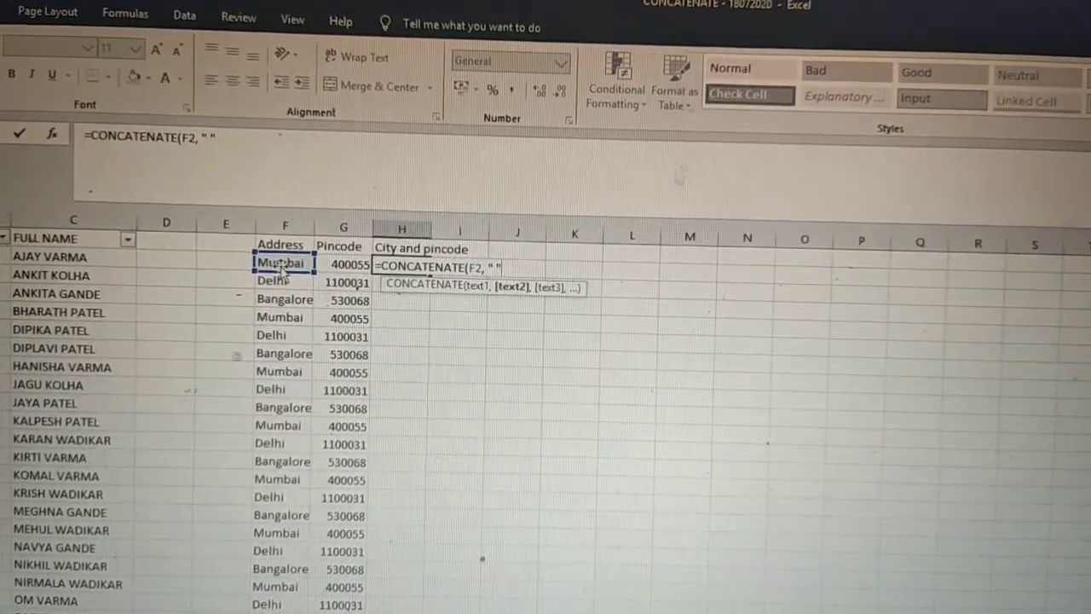
{"action": "type", "text": ","}
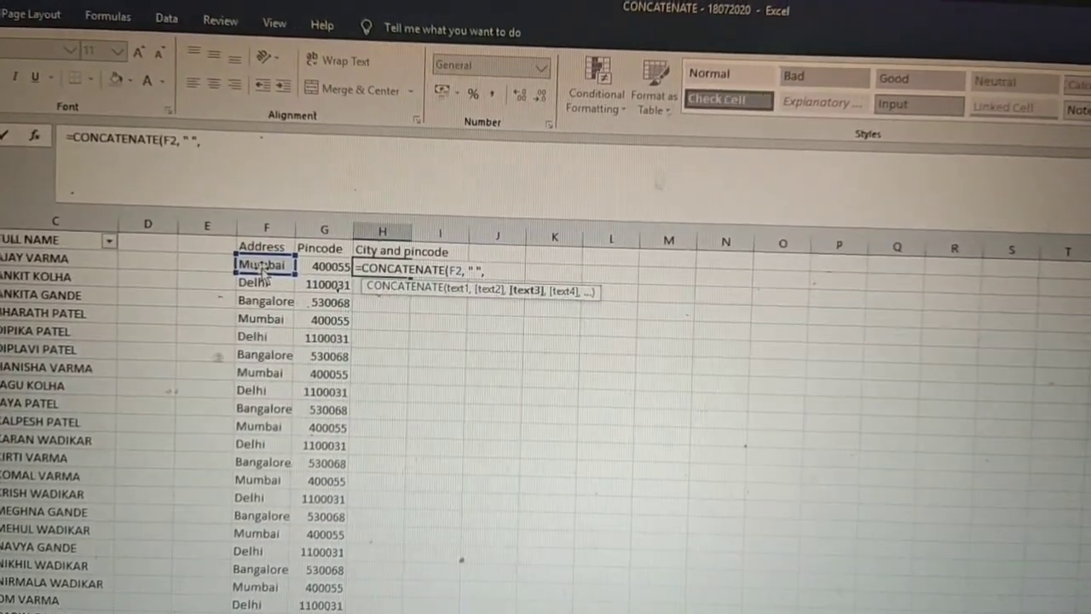
{"action": "type", "text": "G2)"}
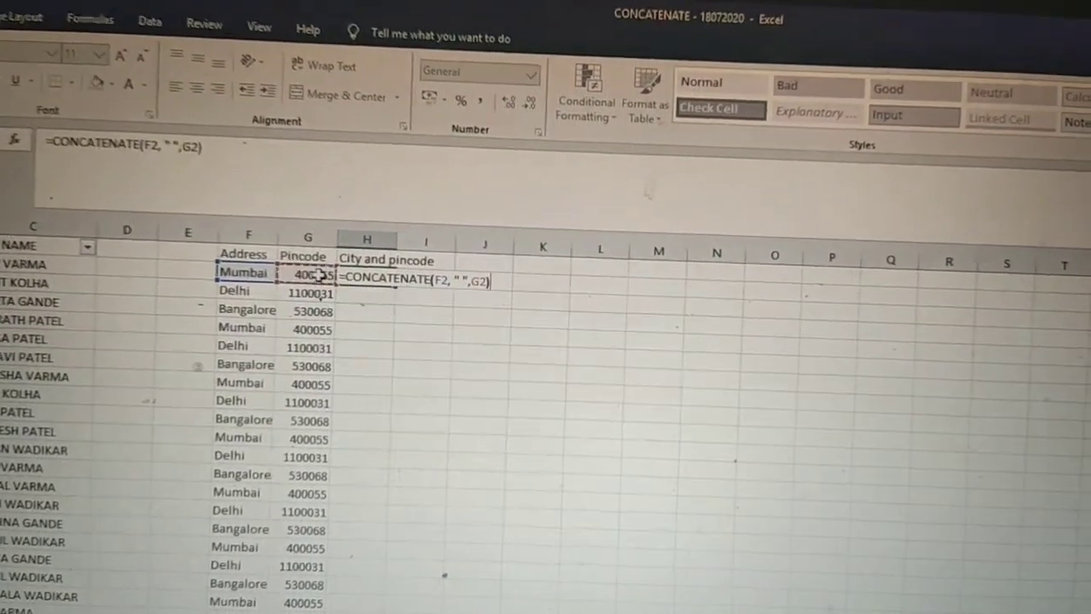
{"action": "key", "text": "Return"}
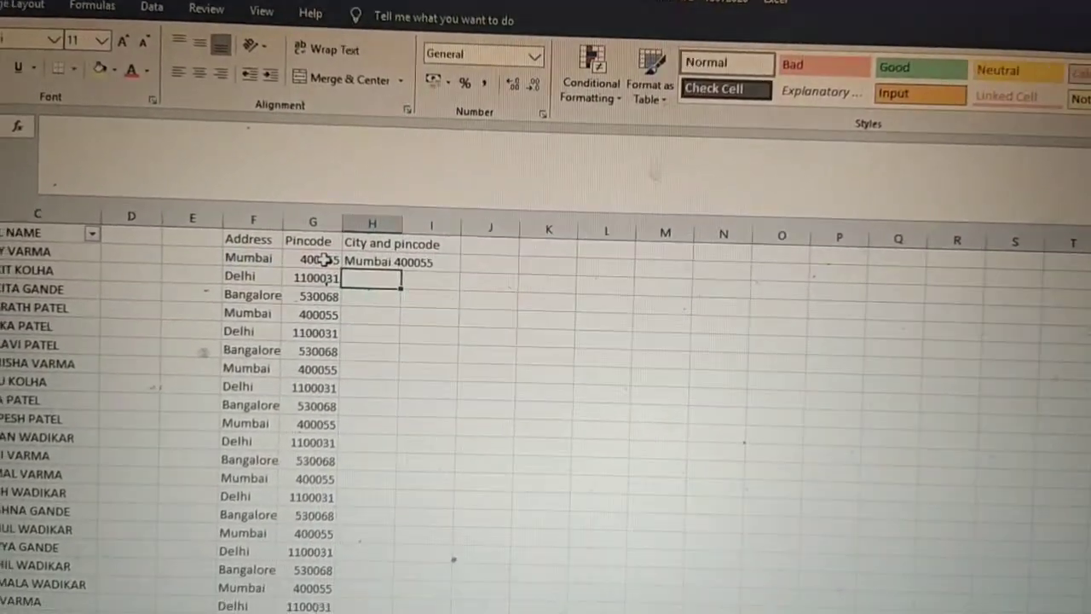
Copy the H2 city-and-pincode formula down to all rows.
{"action": "left_click", "coordinate": [371, 260]}
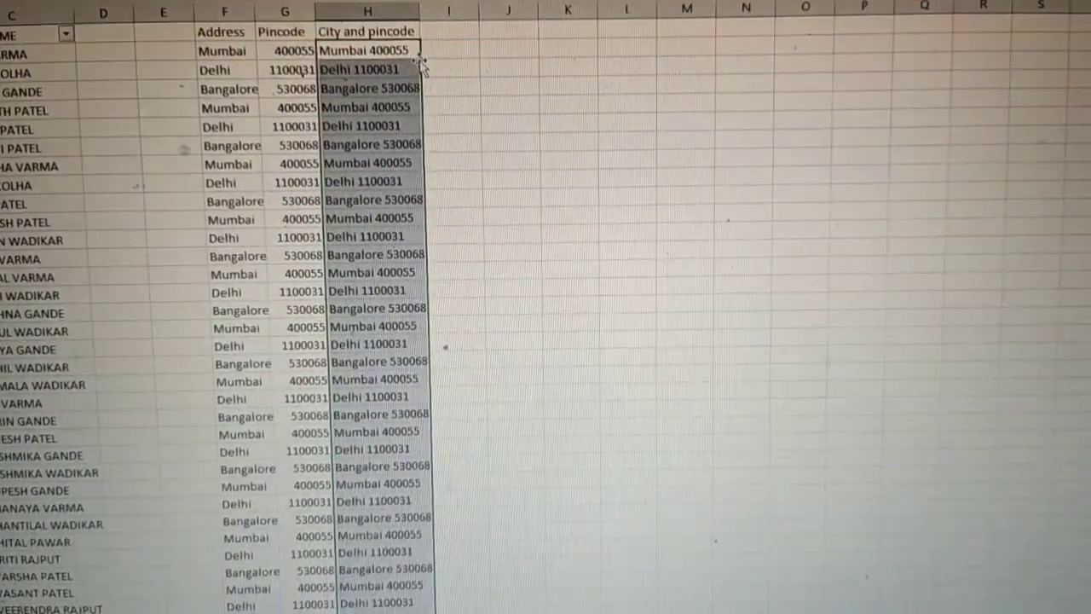
{"action": "scroll", "scroll_direction": "up", "scroll_amount": 3}
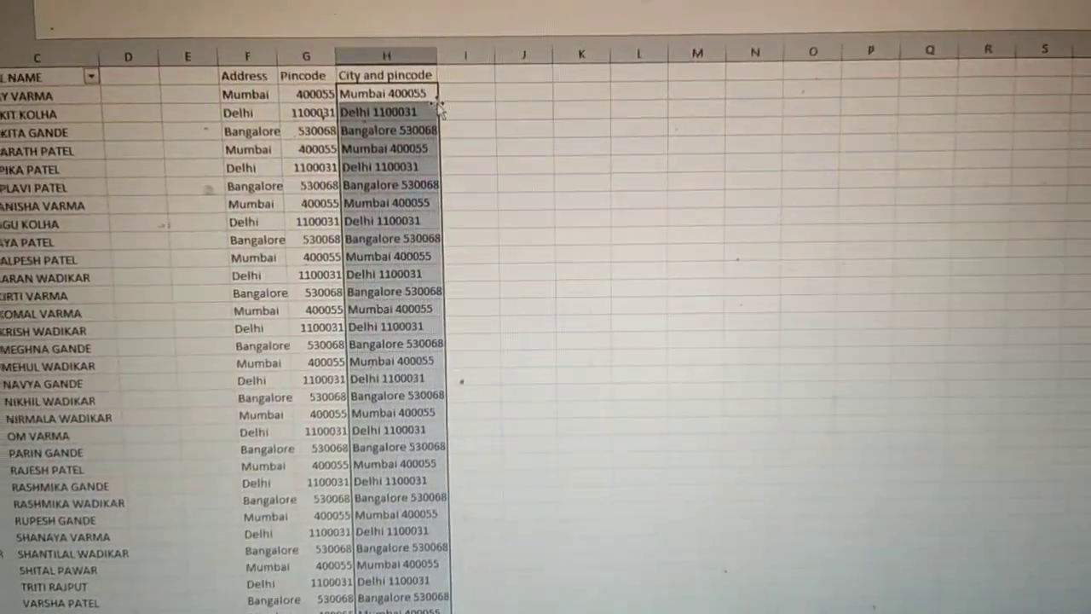